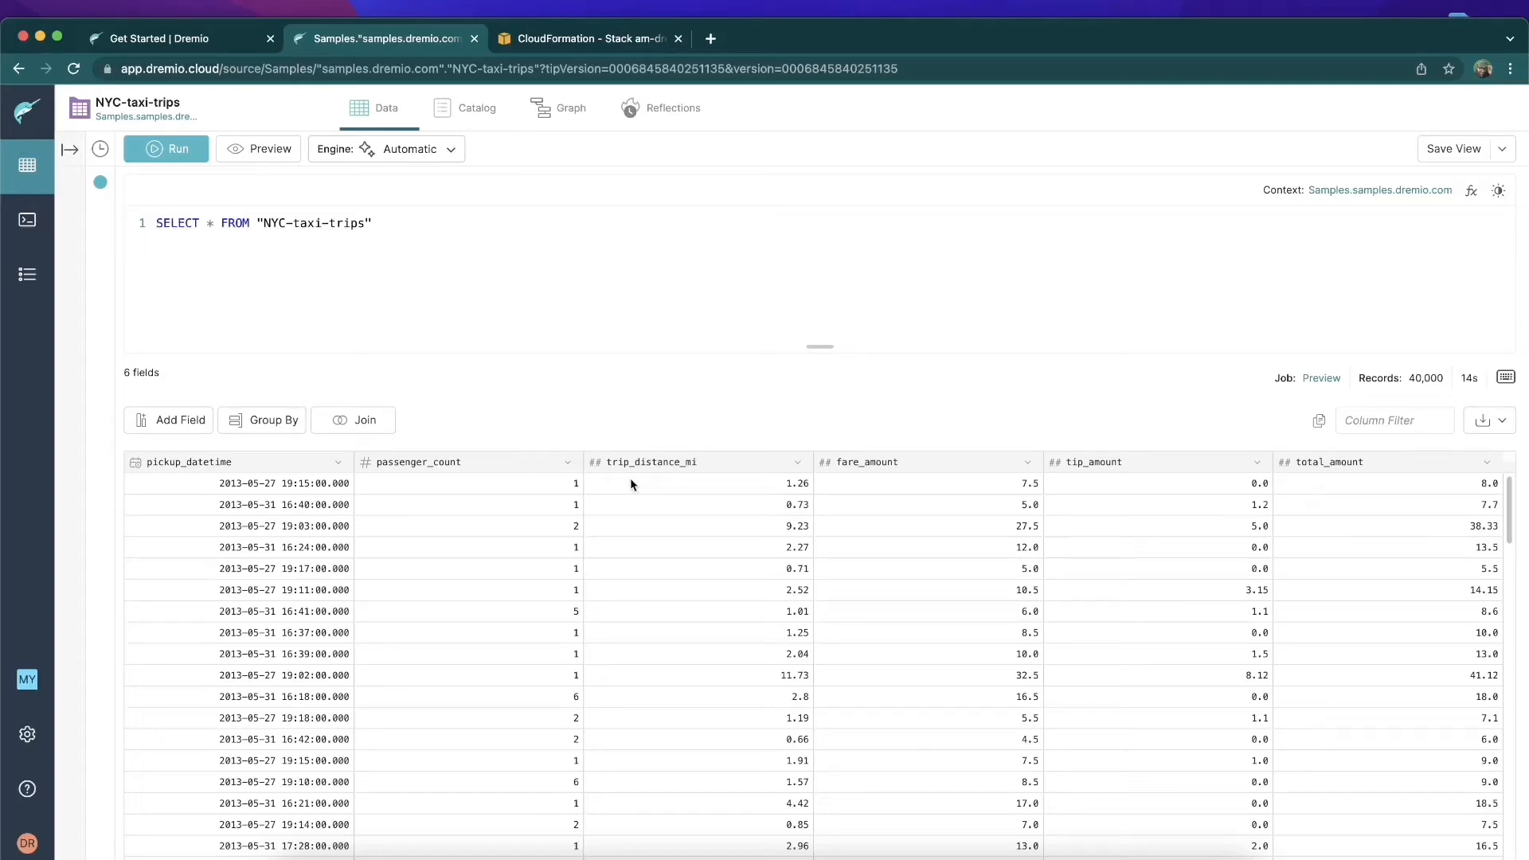
mouse_move(675, 610)
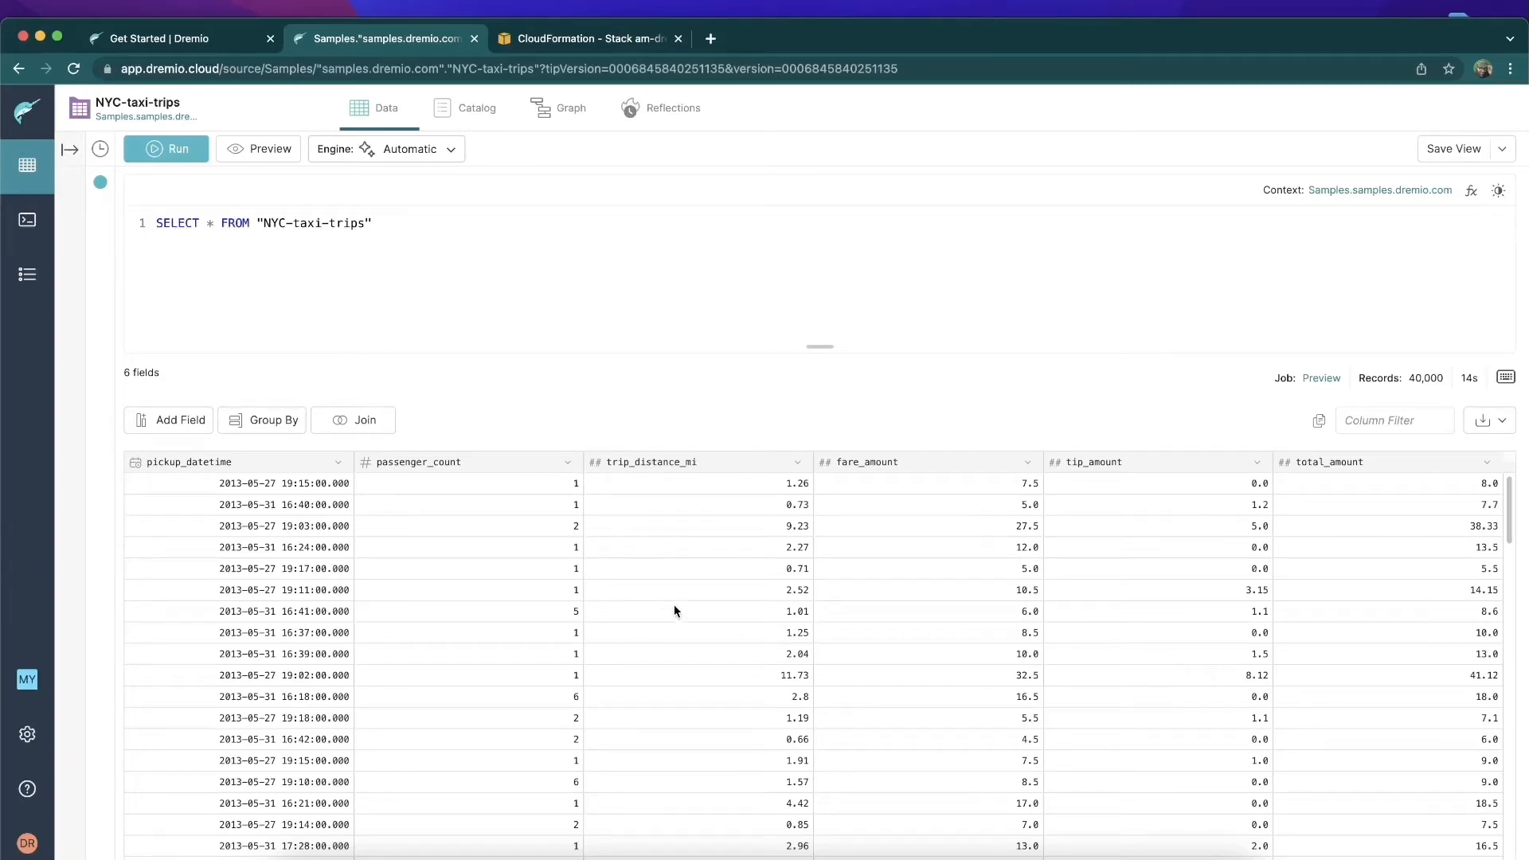
mouse_move(727, 620)
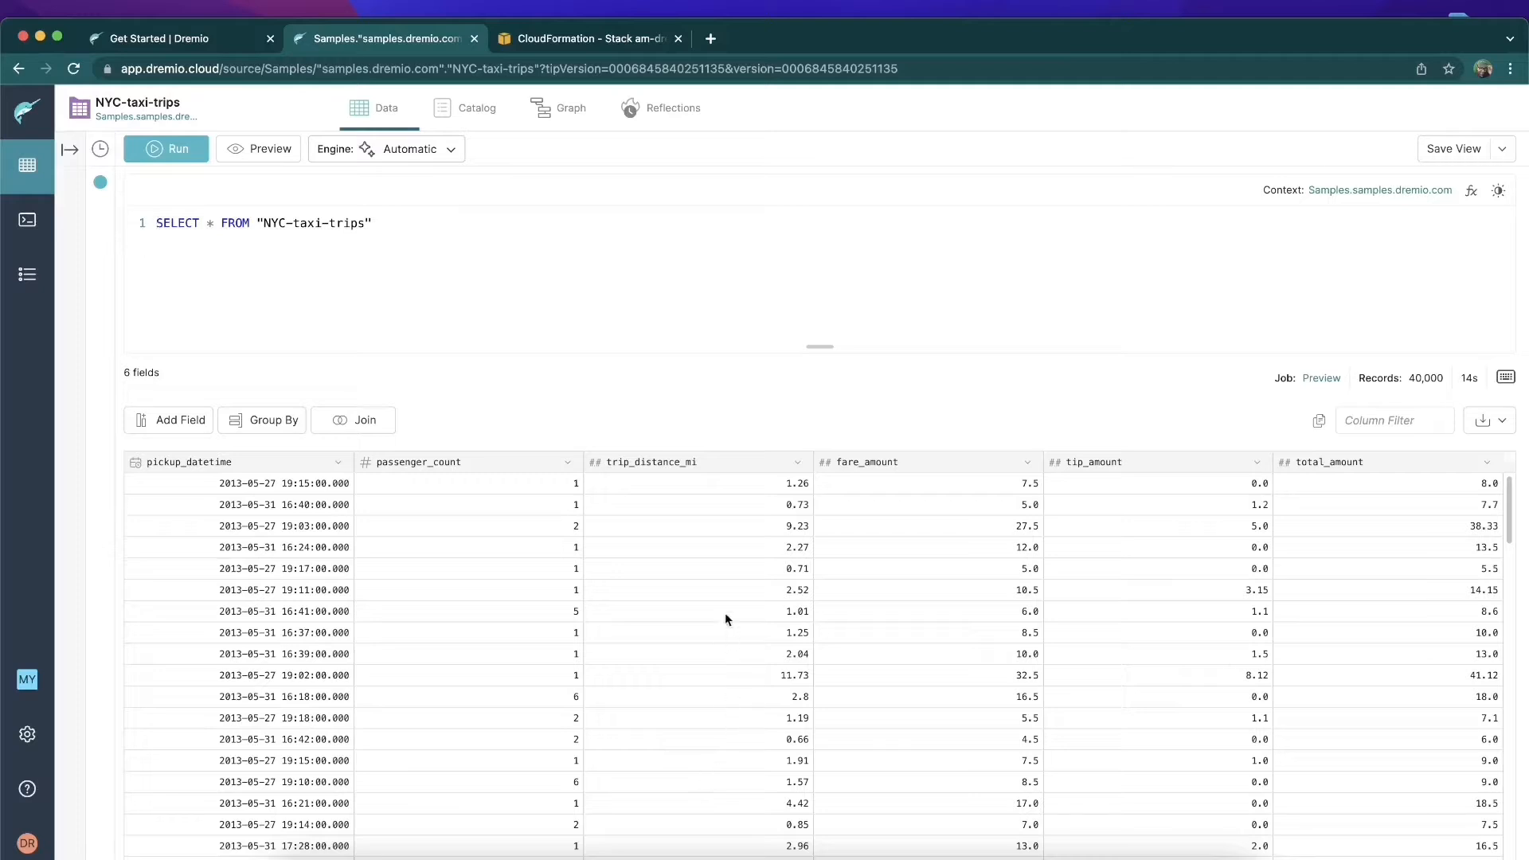
mouse_move(720, 481)
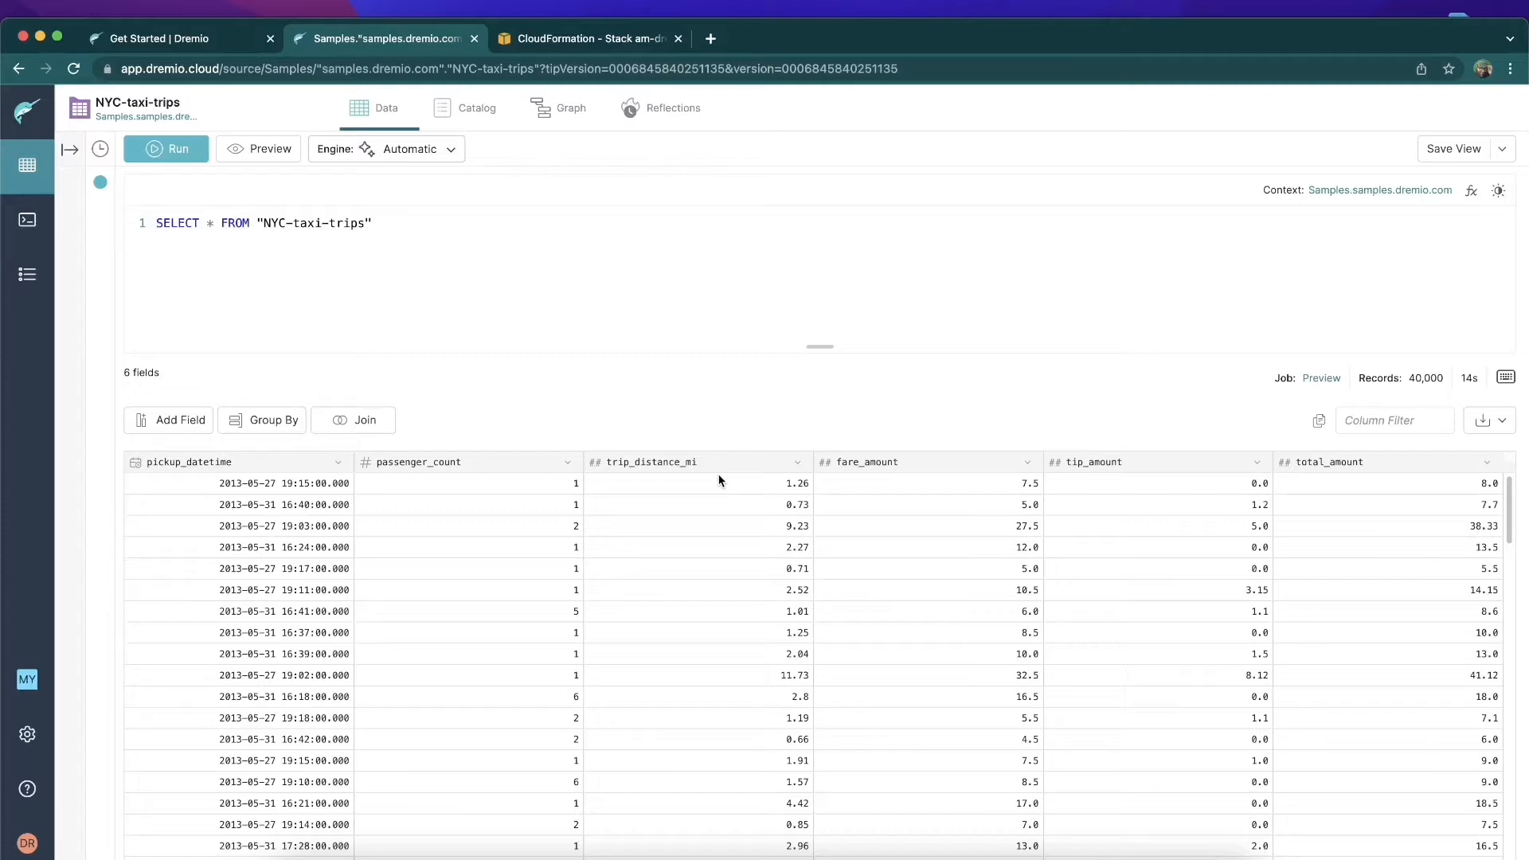
mouse_move(774, 466)
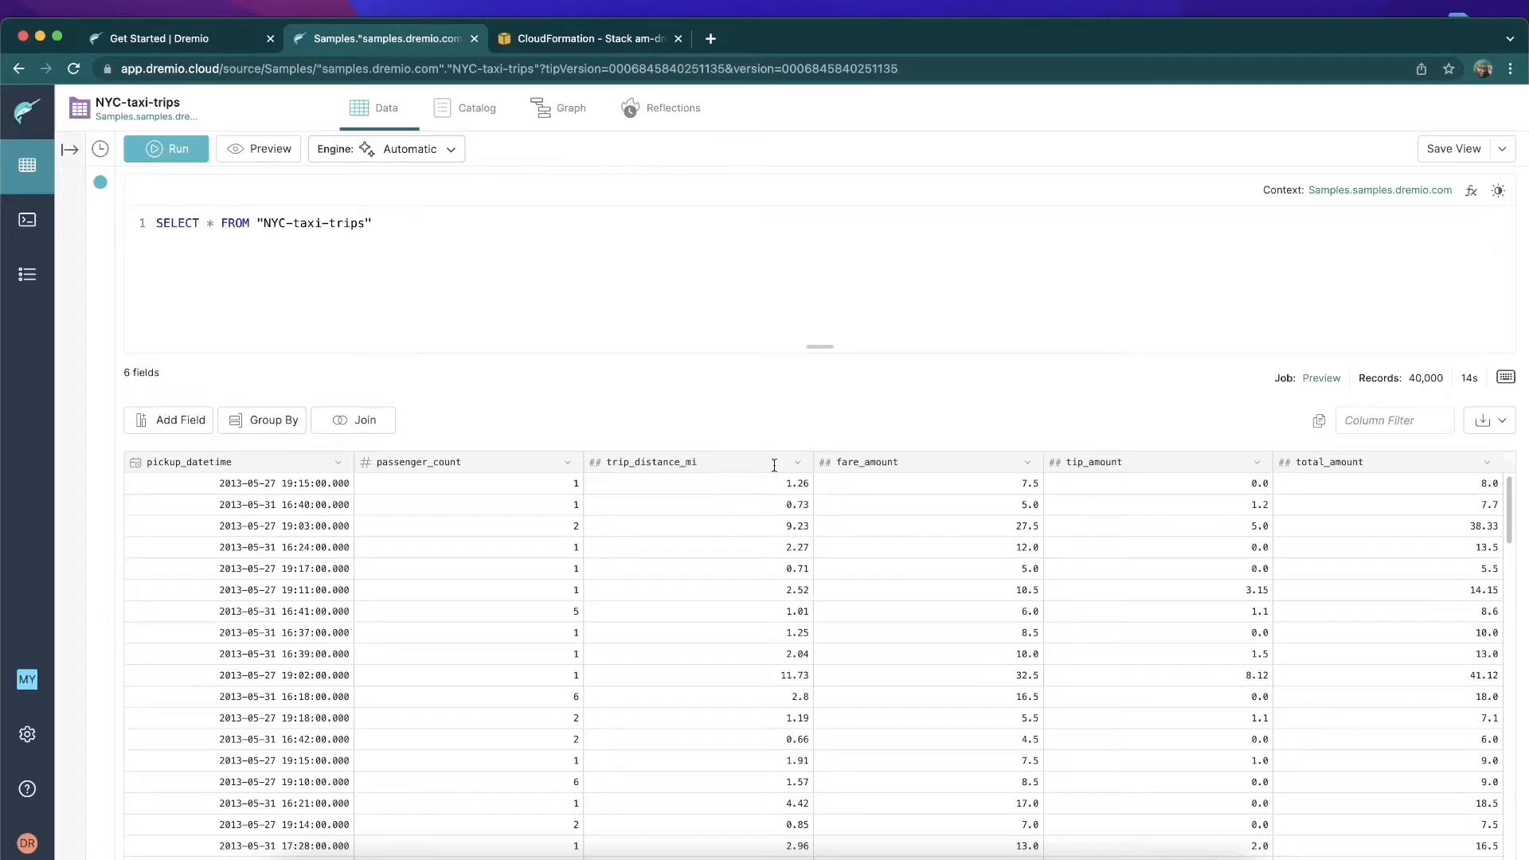
mouse_move(799, 467)
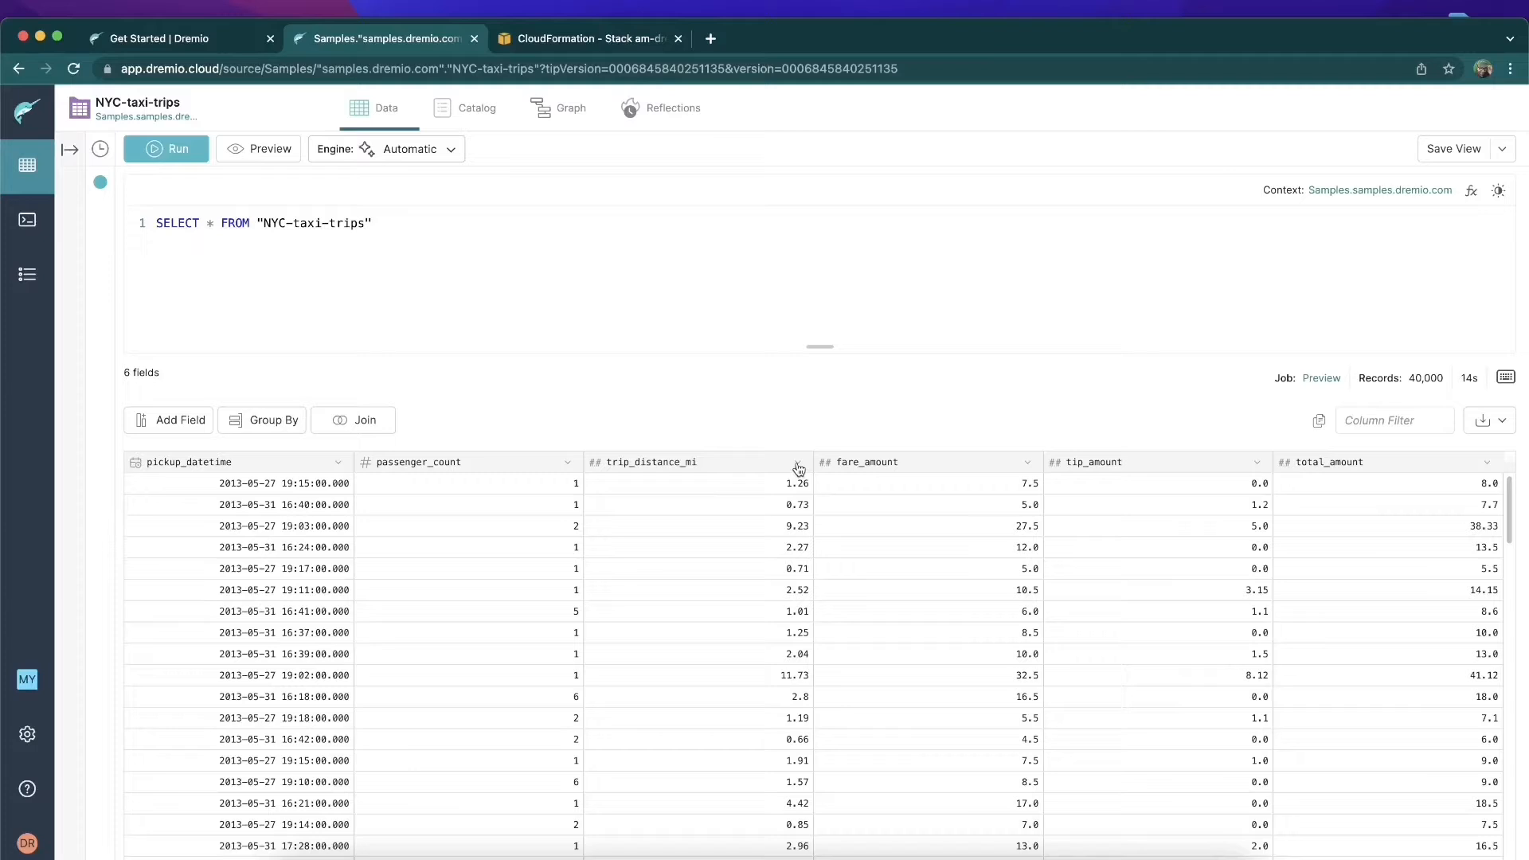
Create trip_distance_km as trip_distance_mi * 1.6, keeping the source miles column, and apply it
left_click(797, 462)
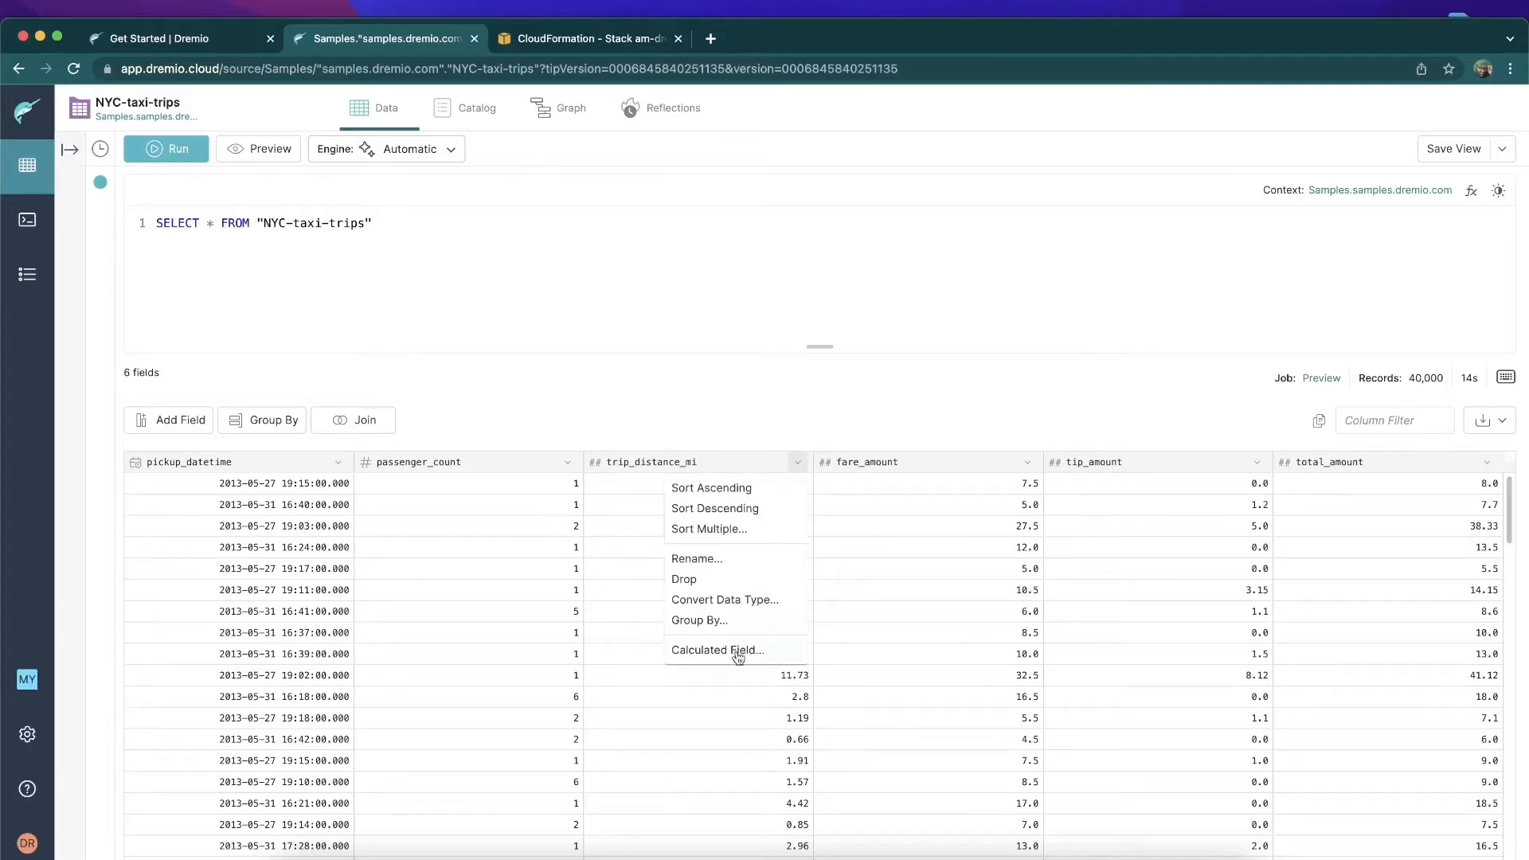
left_click(717, 650)
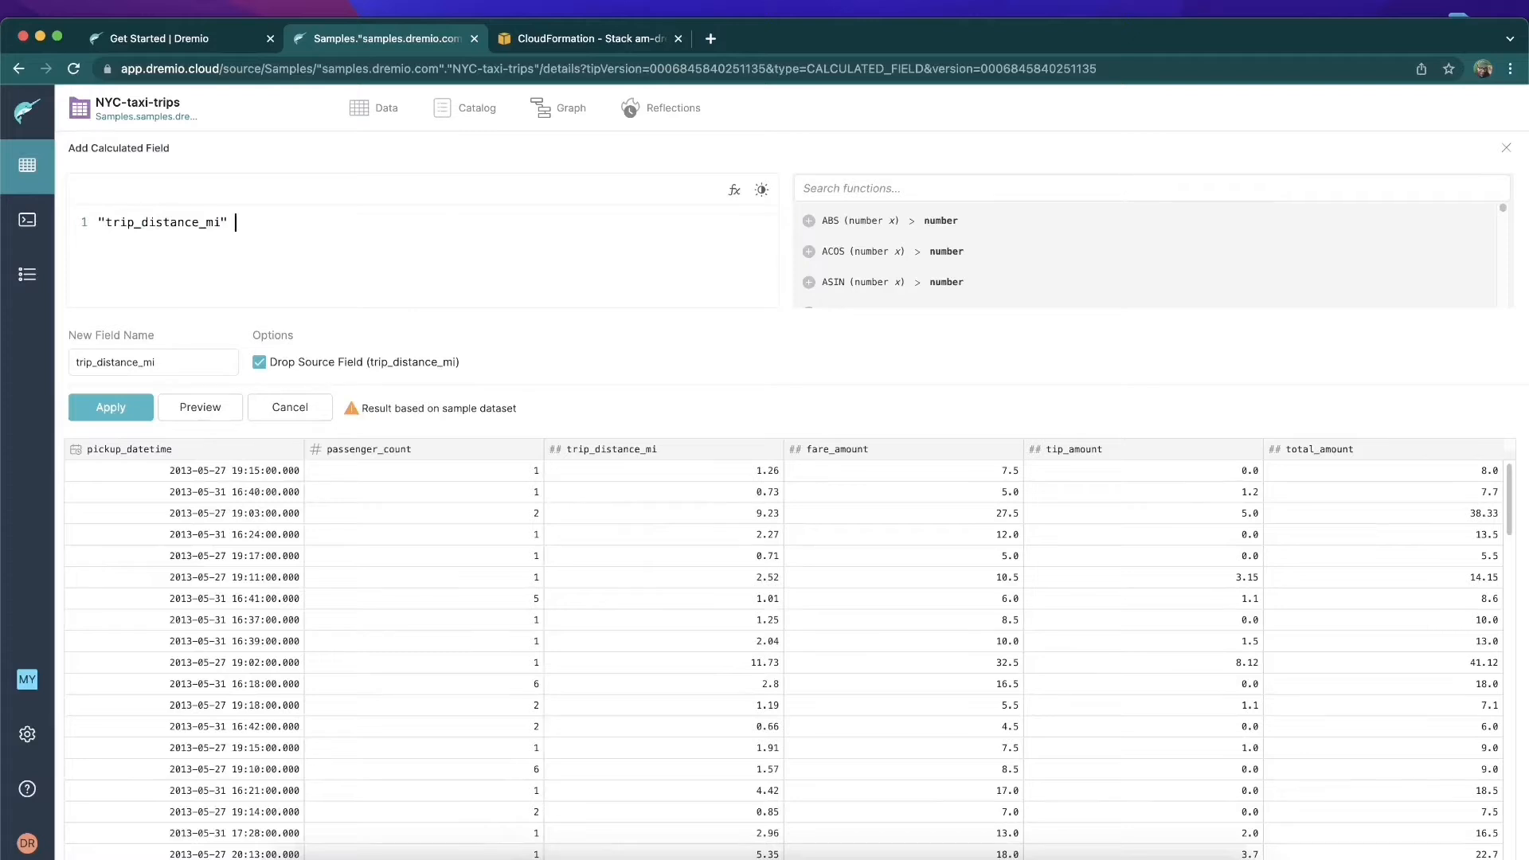
type("*")
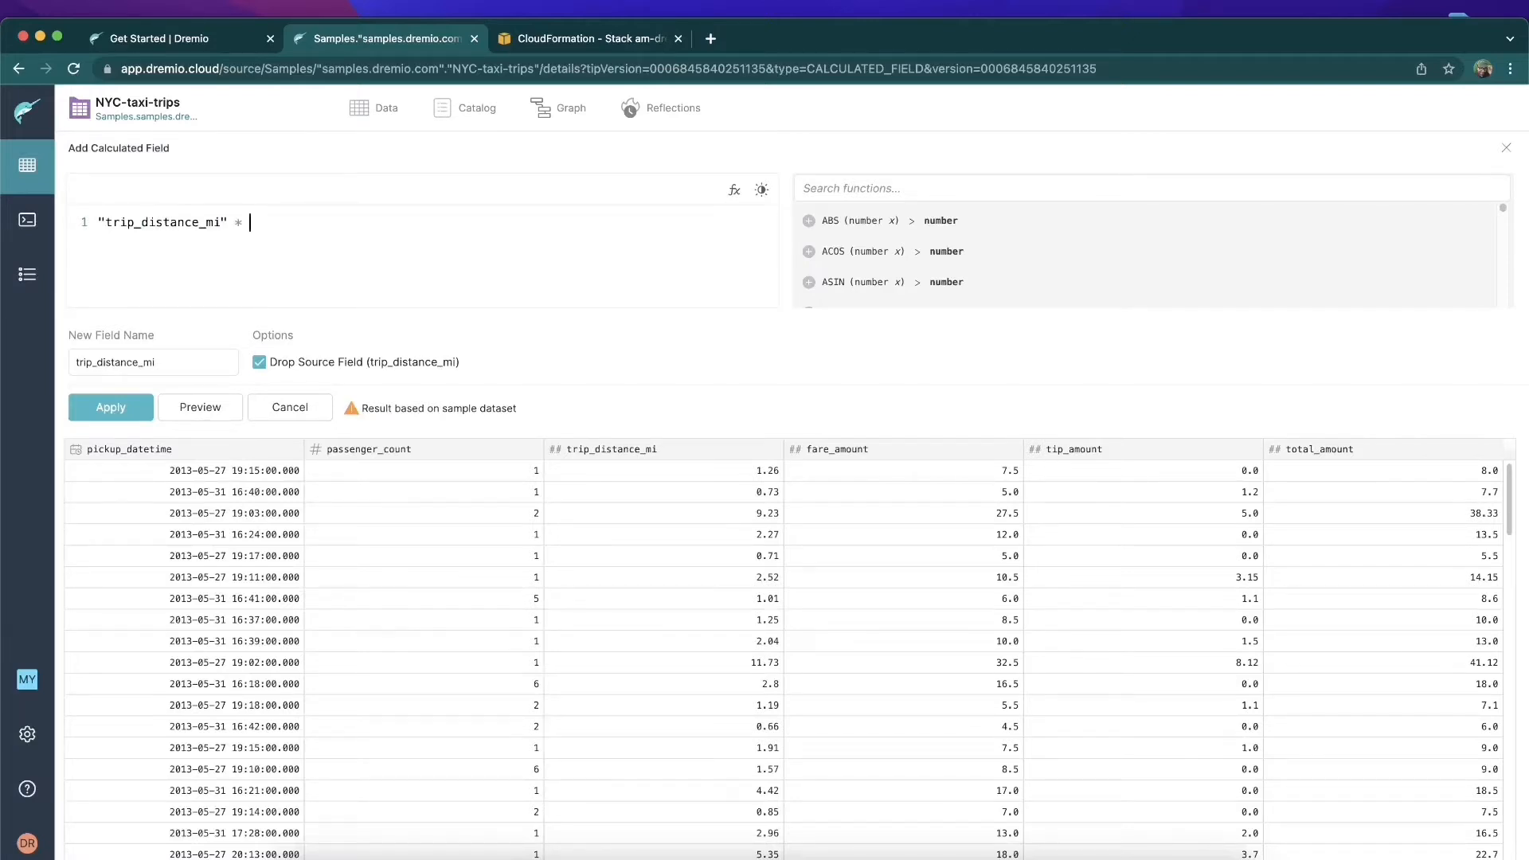
type("1.6")
left_click(153, 362)
type("k")
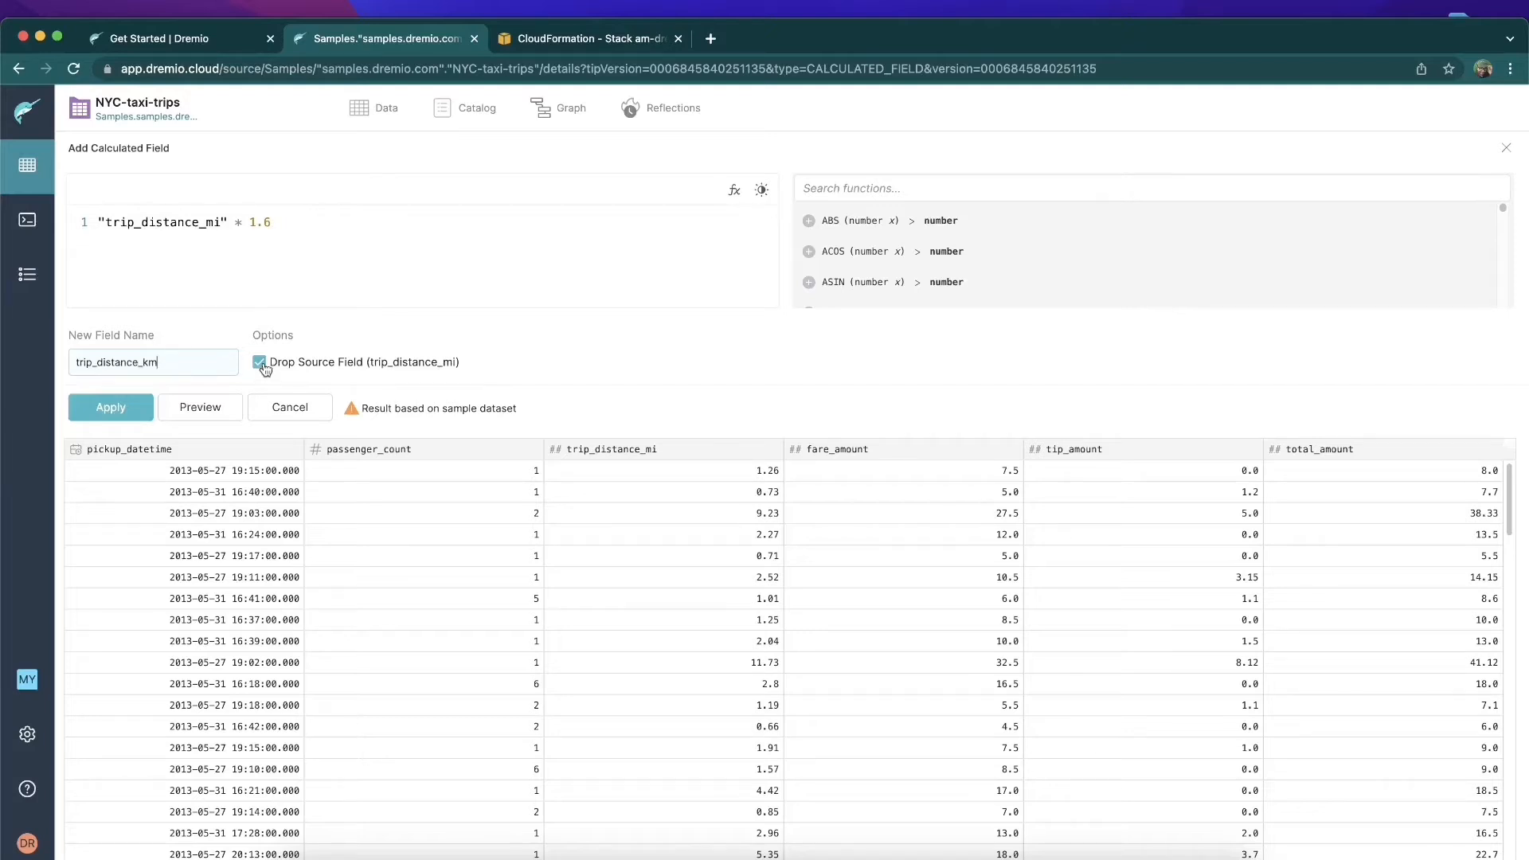
left_click(259, 362)
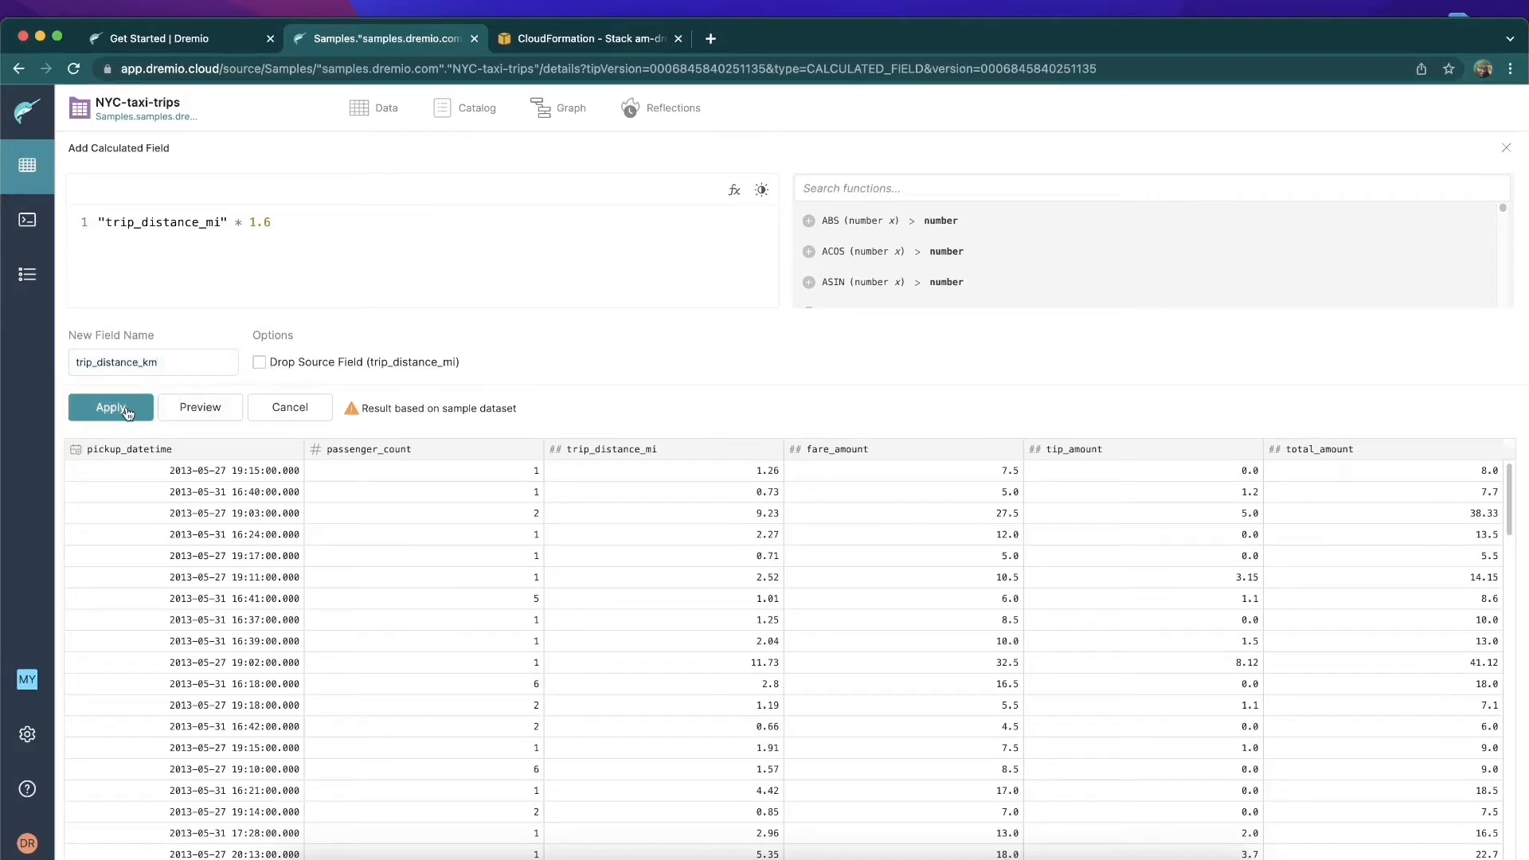
left_click(110, 406)
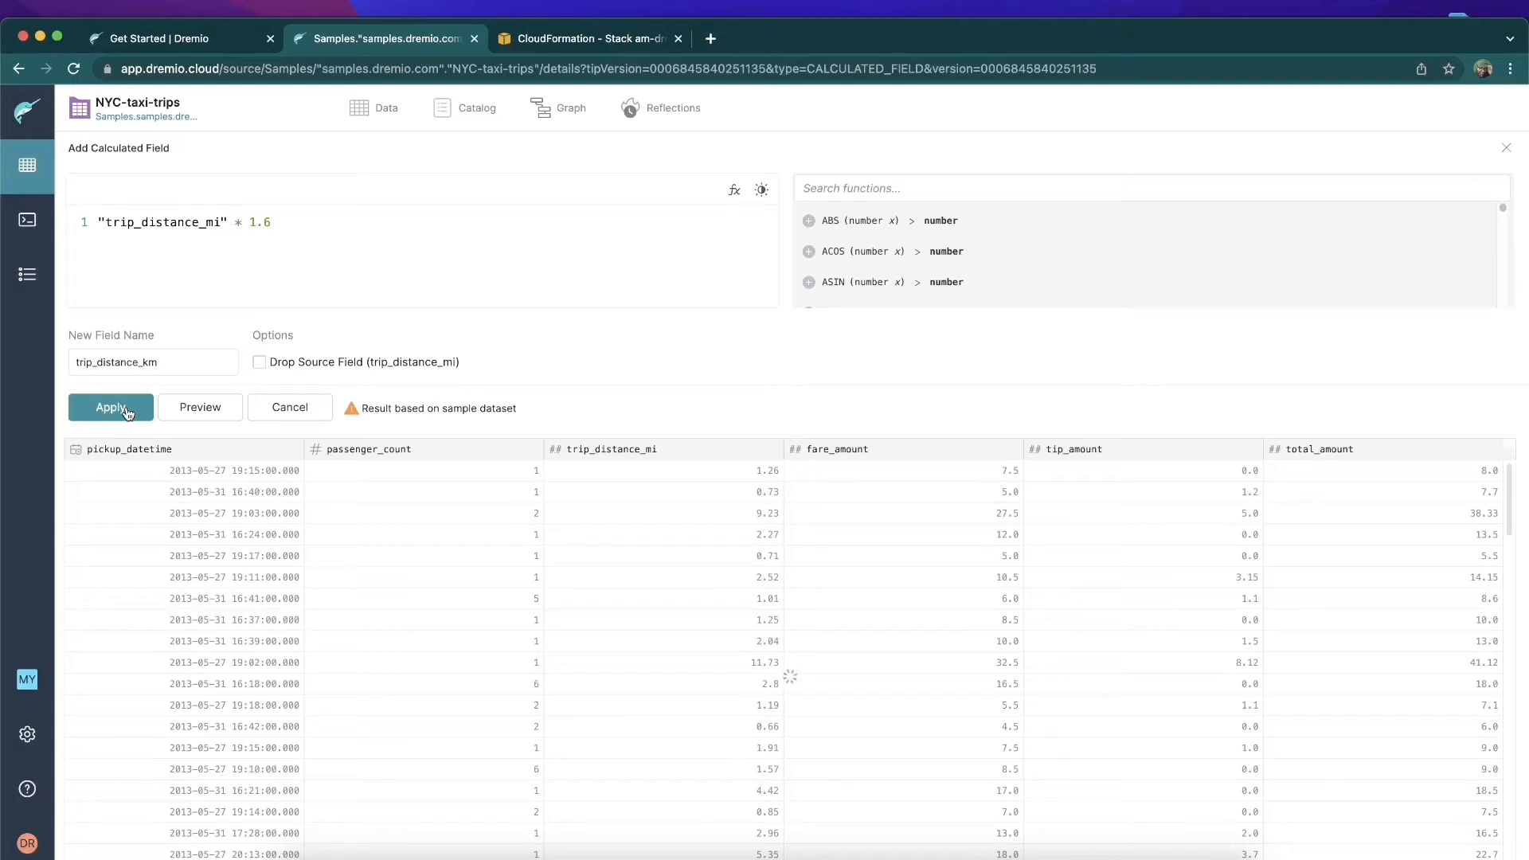
left_click(110, 406)
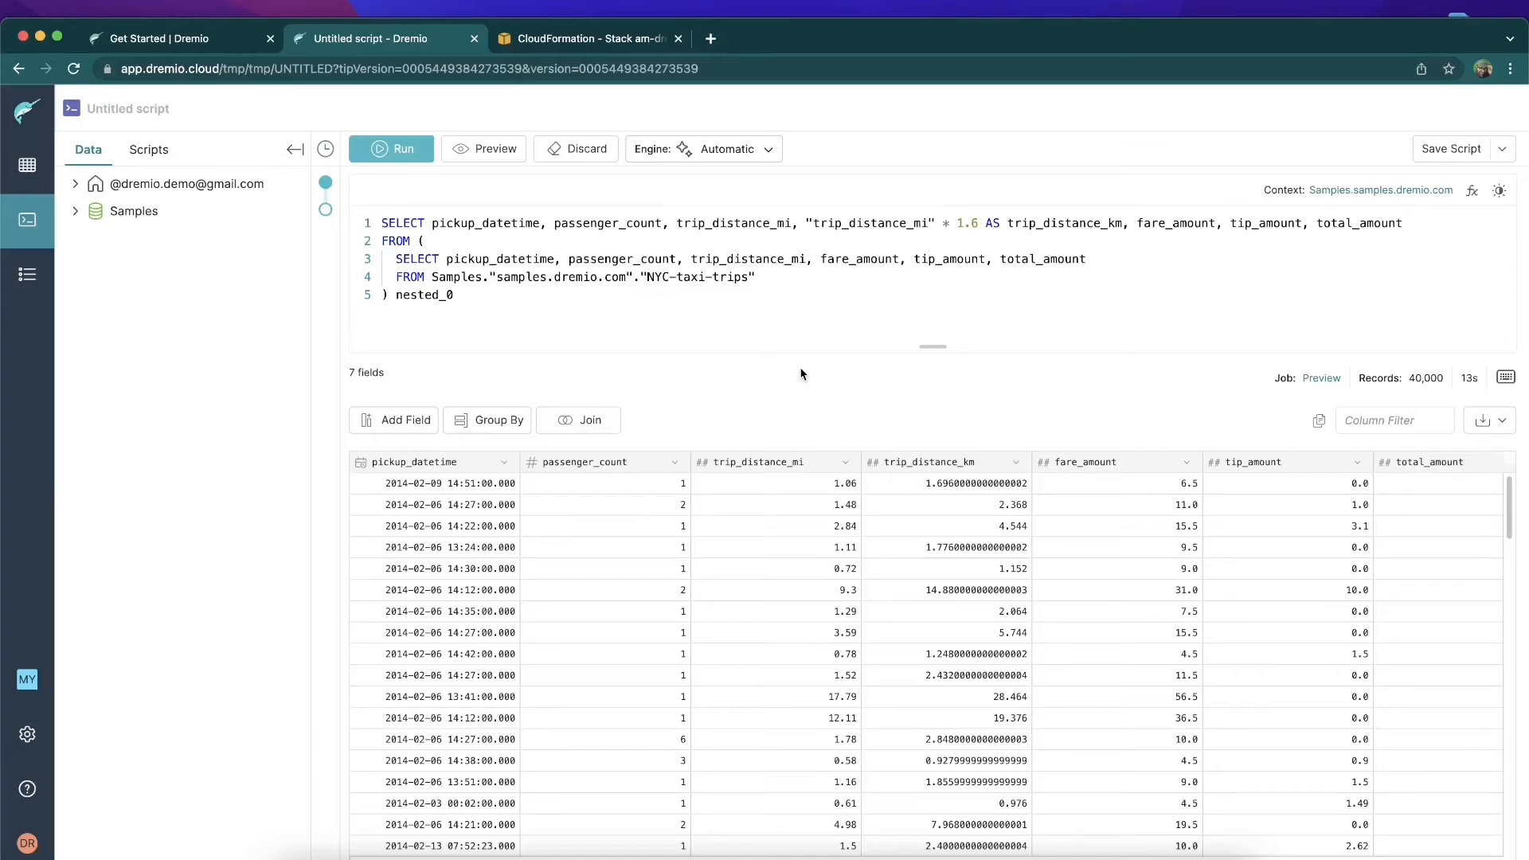
mouse_move(952, 333)
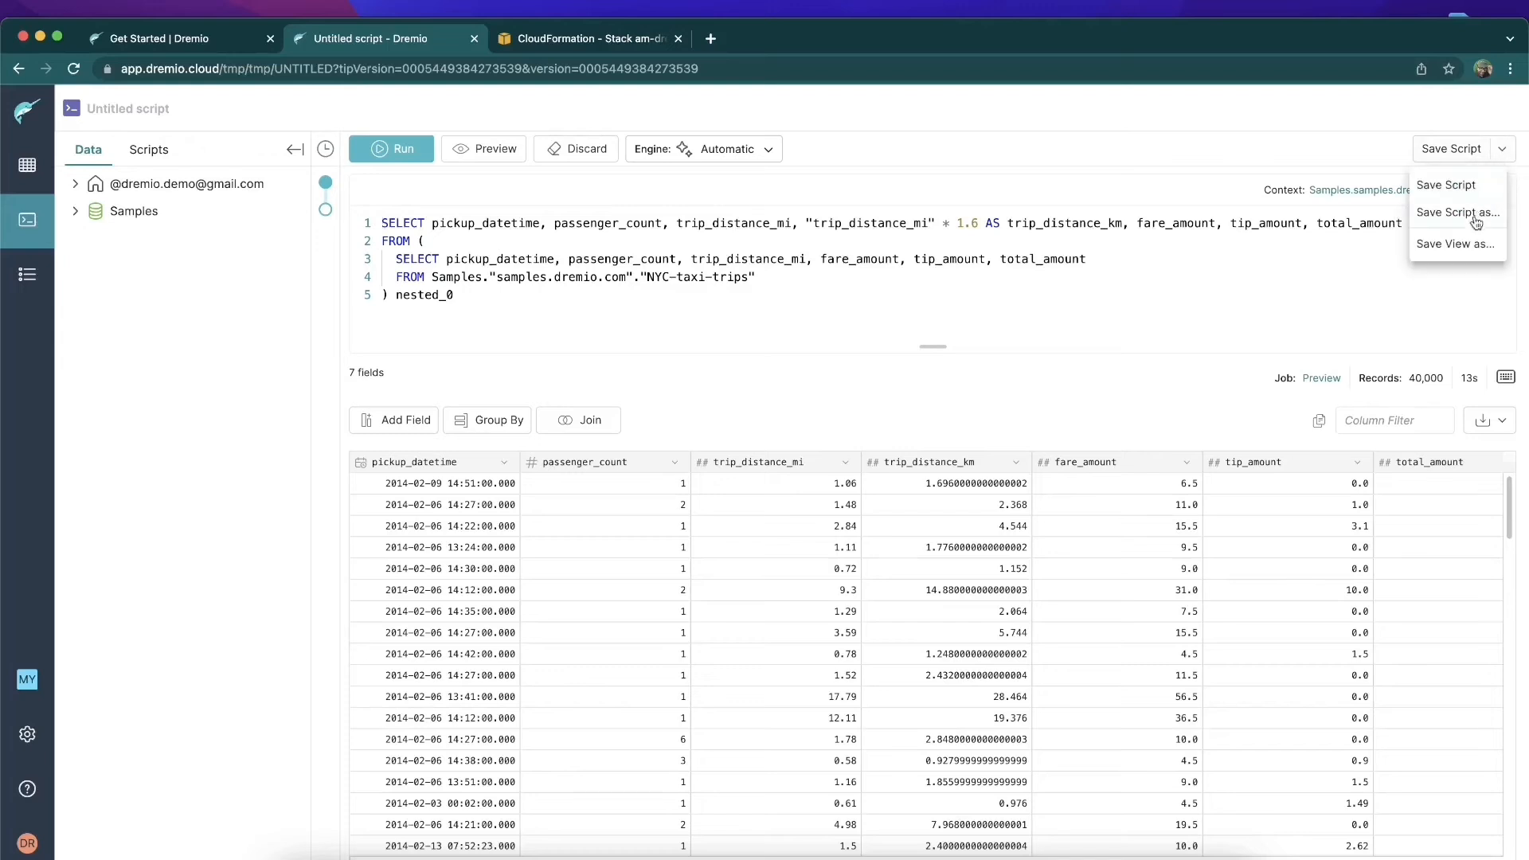
Save the query as a view named nyc-taxi-data in the home space
left_click(1456, 243)
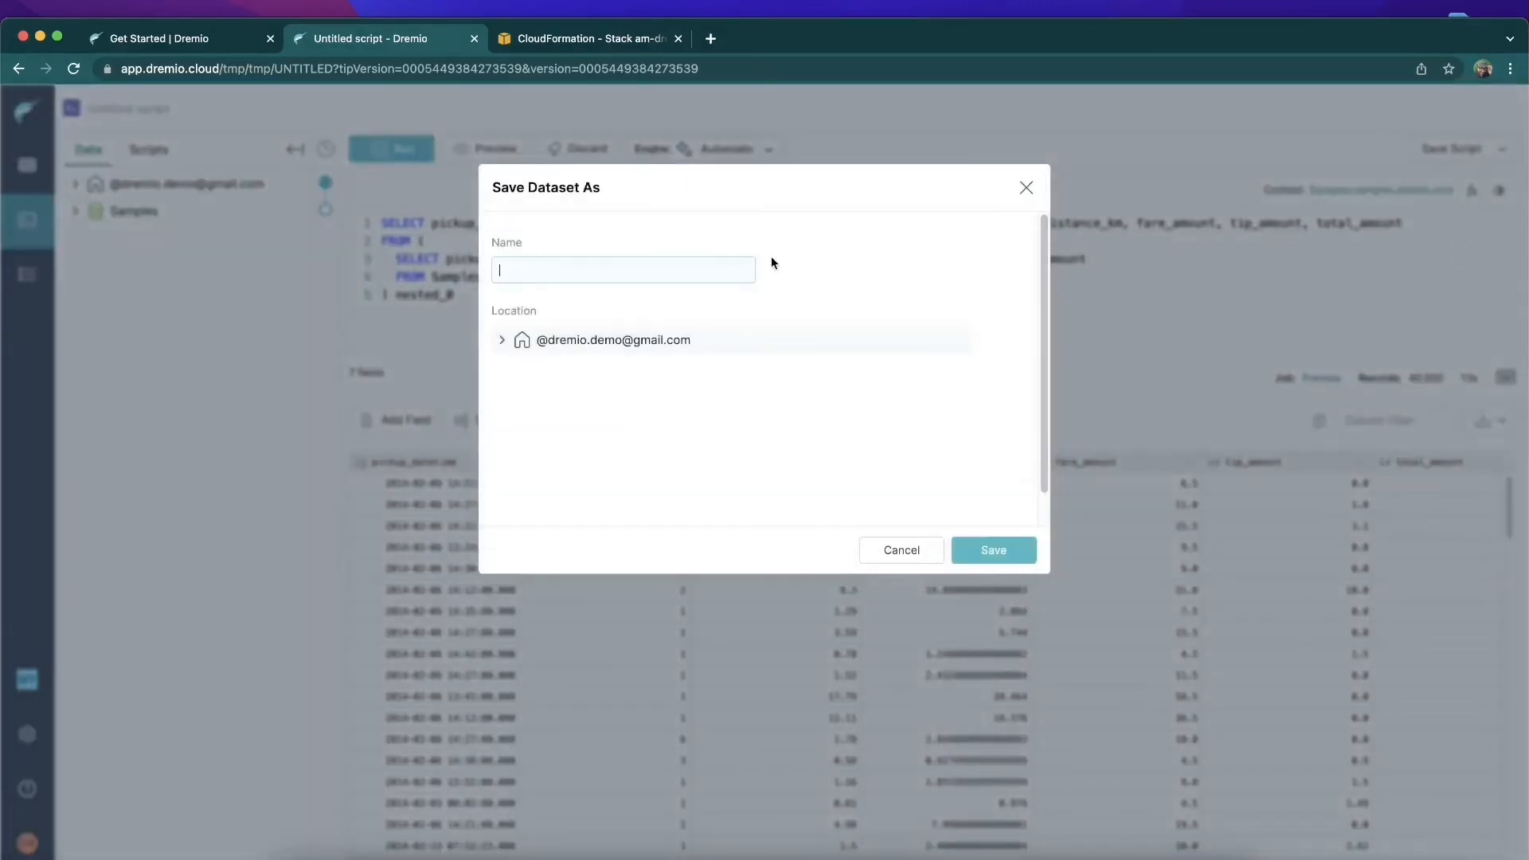
left_click(623, 269)
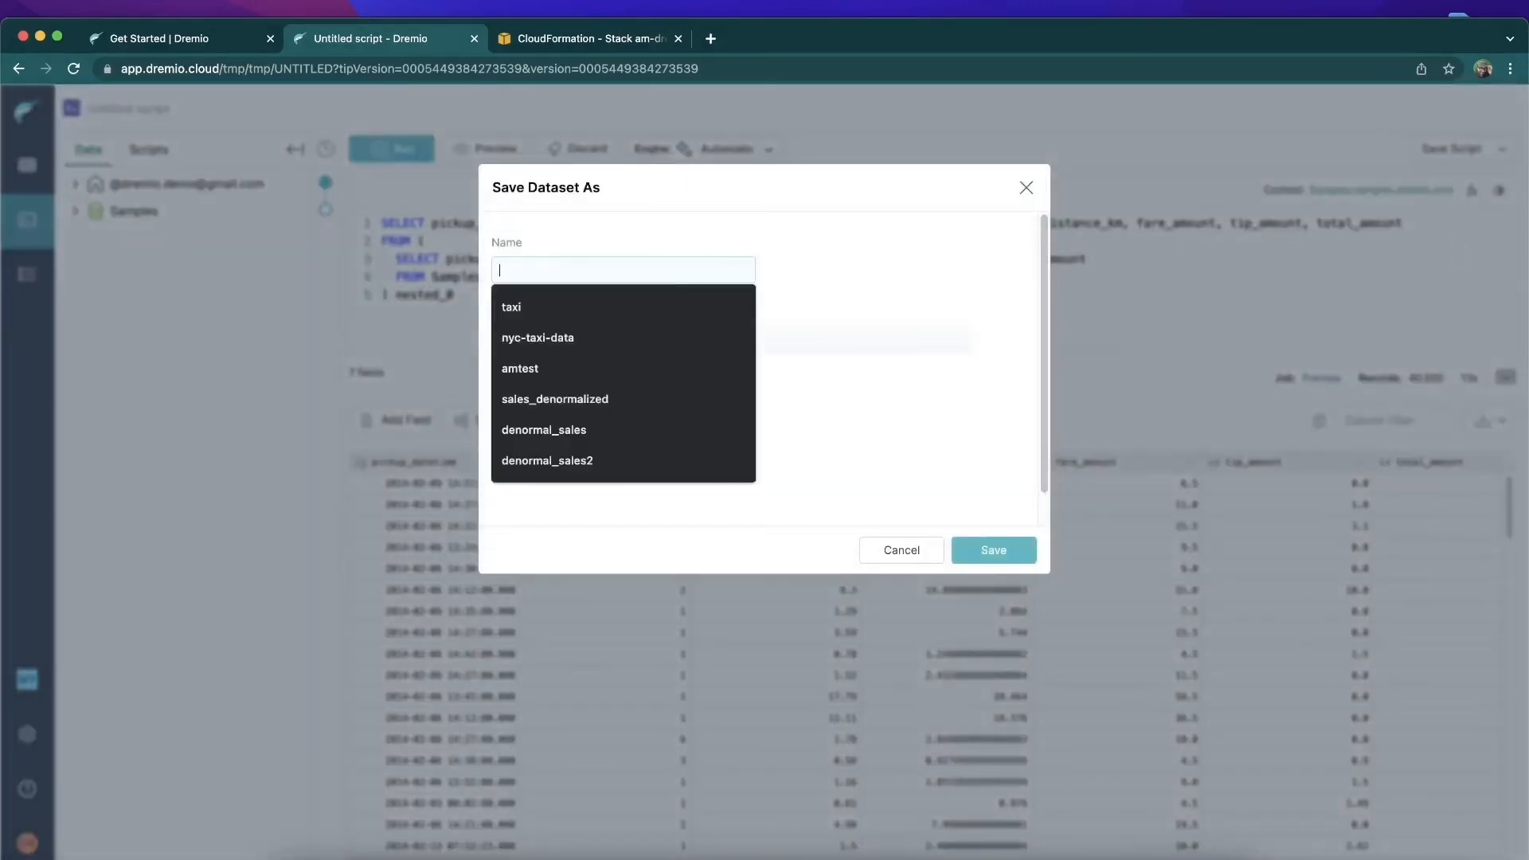
type("nyc-taxi")
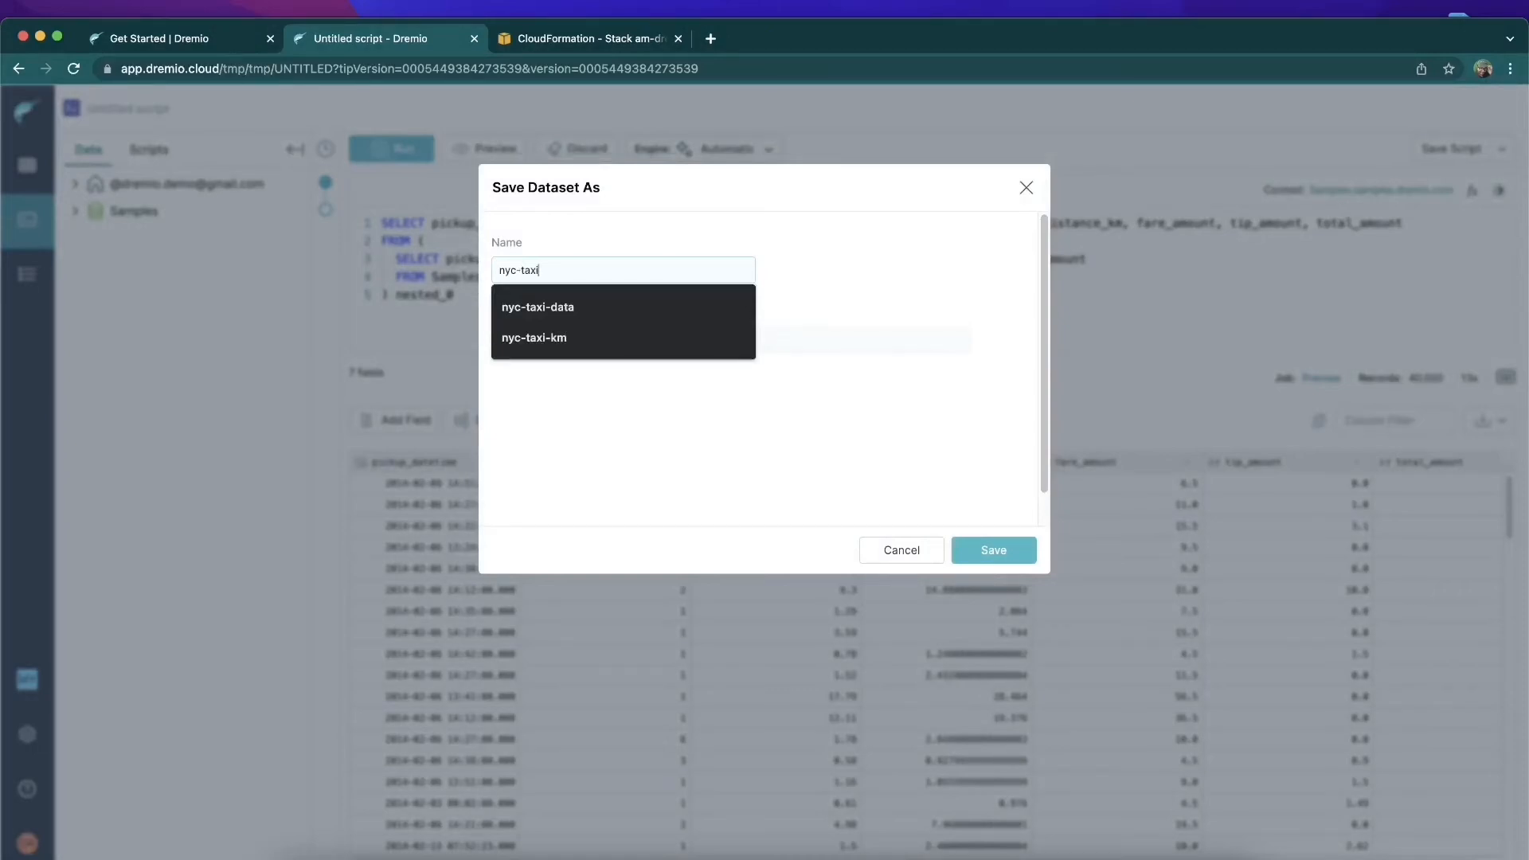
left_click(537, 305)
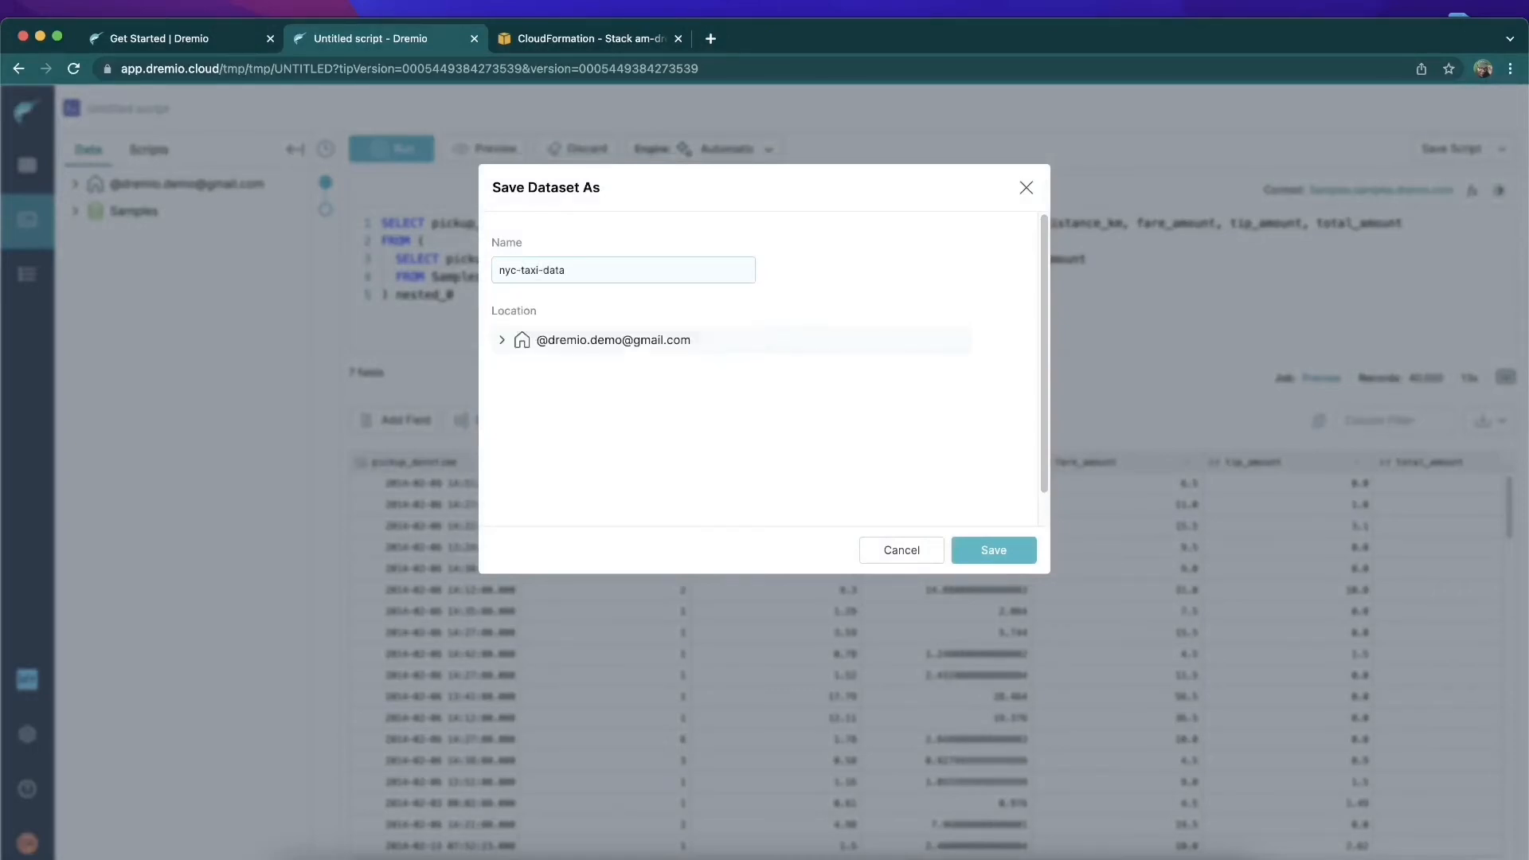
left_click(992, 549)
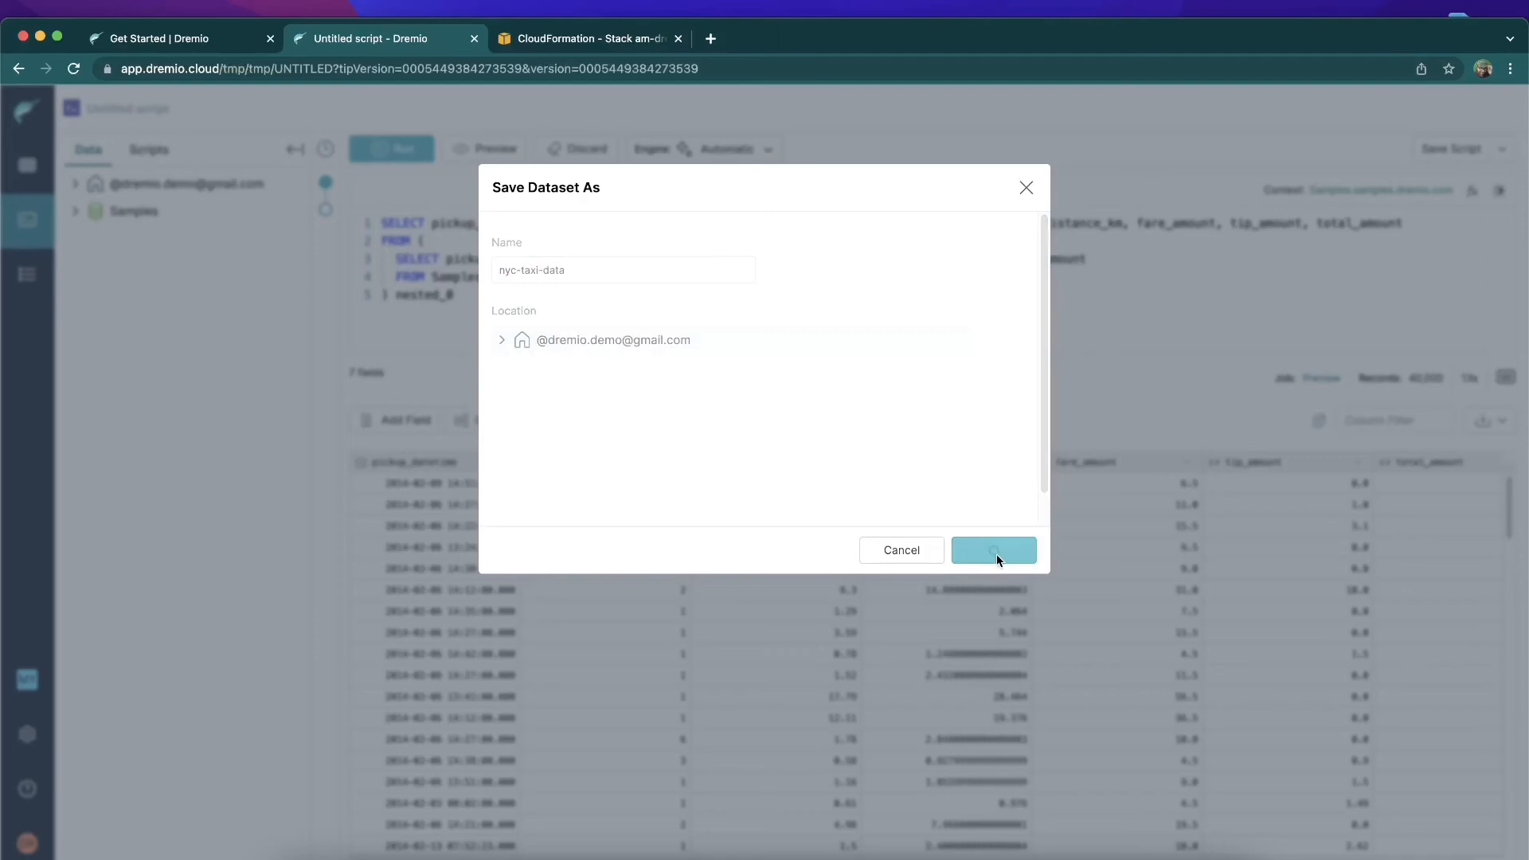
left_click(993, 549)
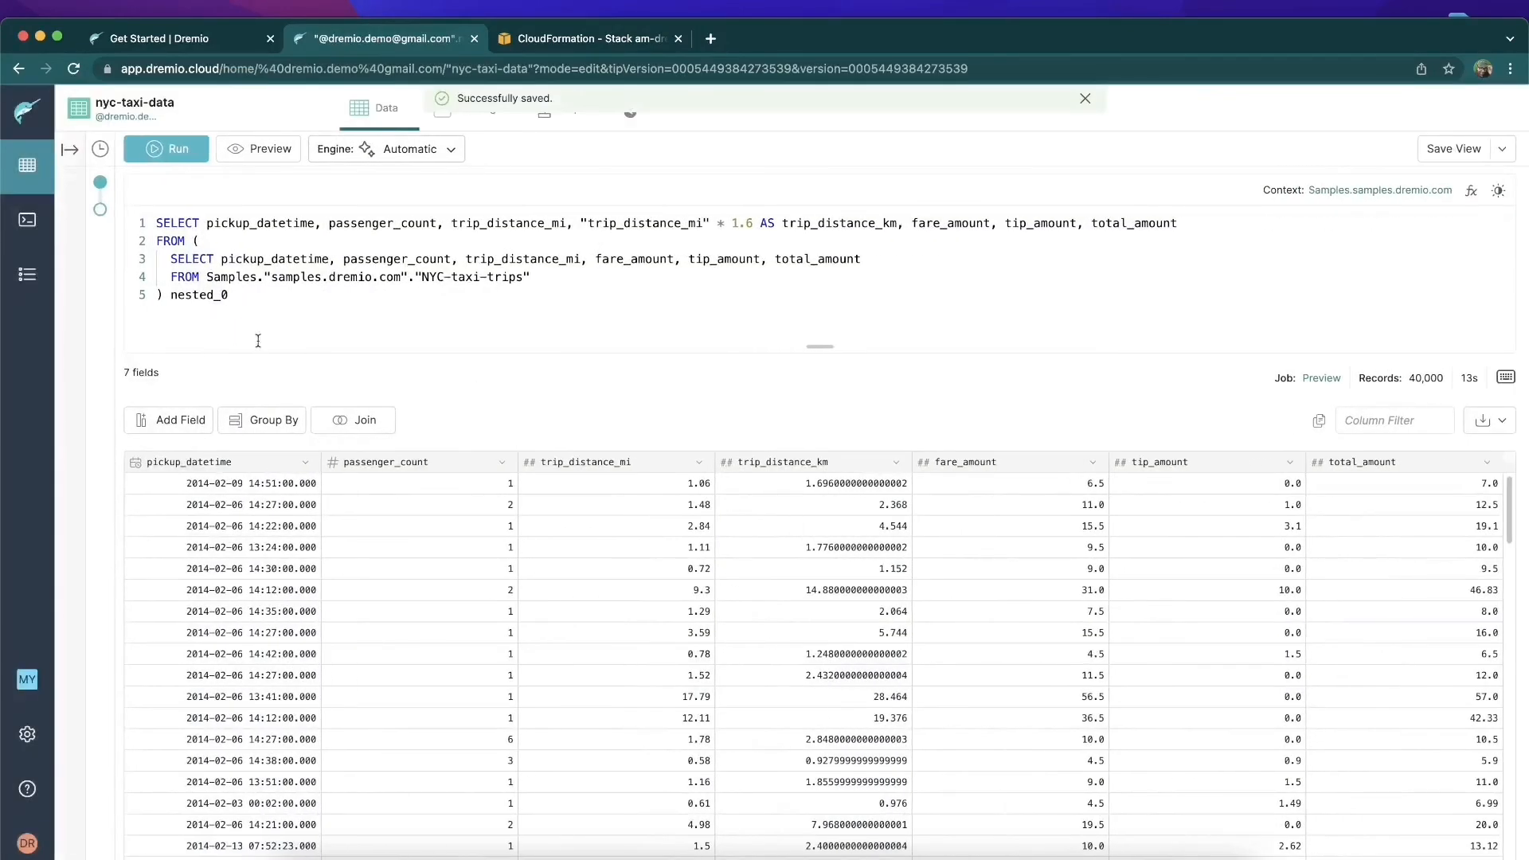
mouse_move(28, 166)
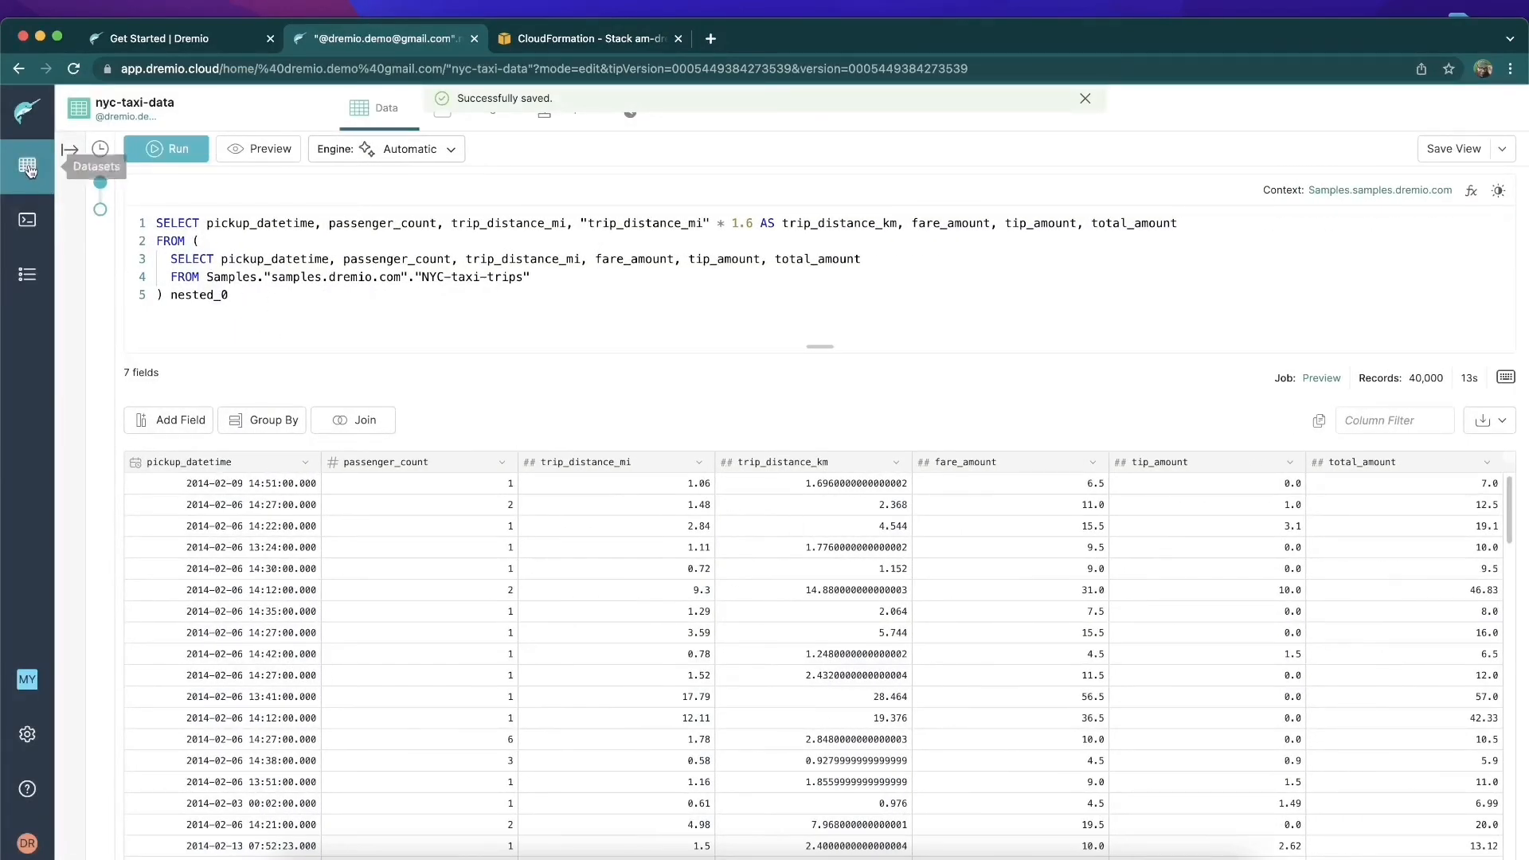
Go to the home space datasets and open the nyc-taxi-data view
left_click(27, 167)
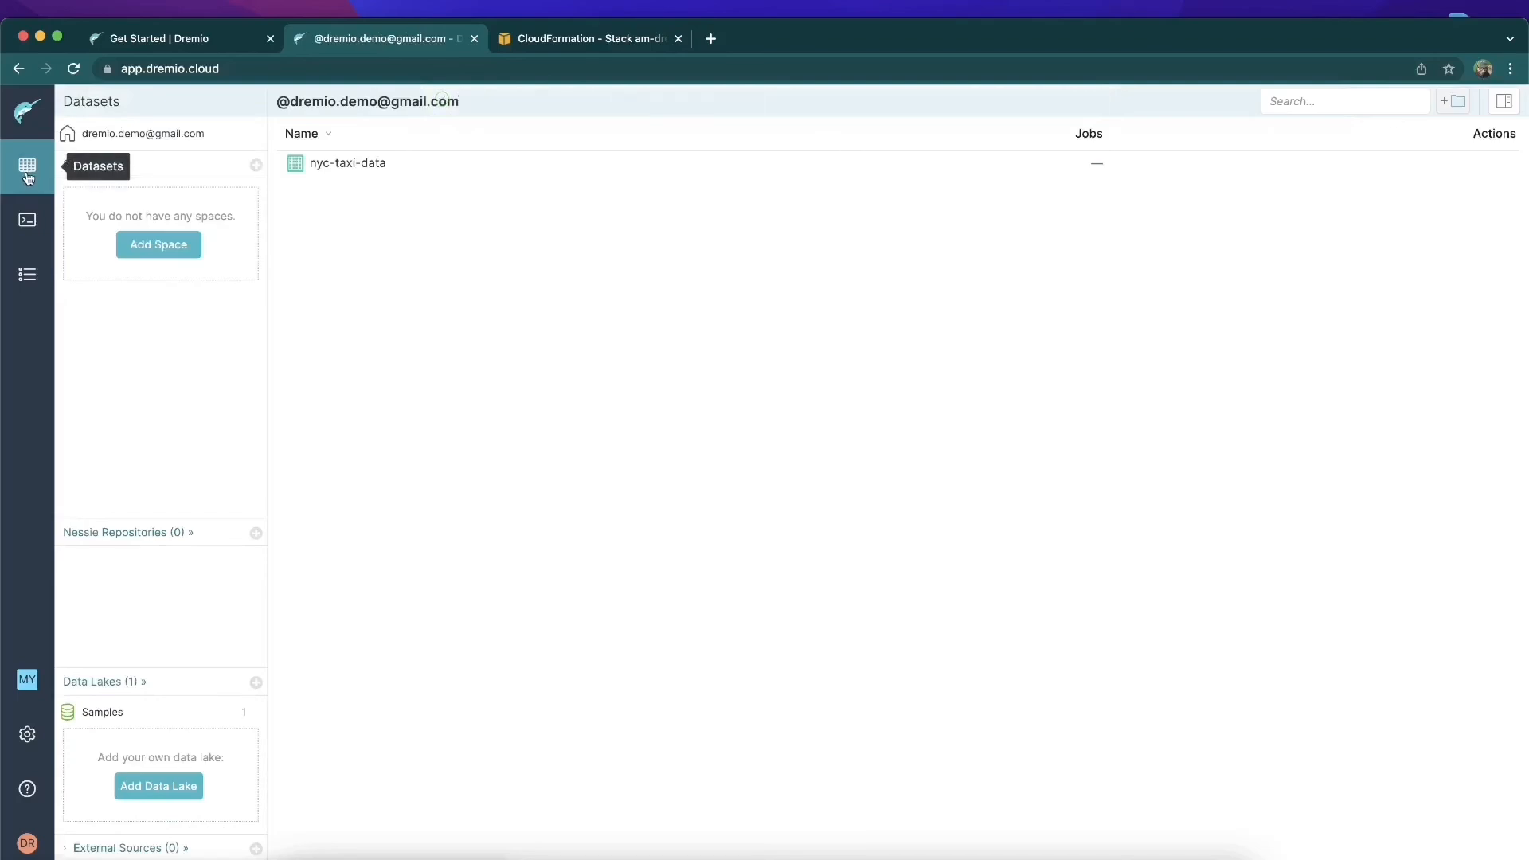
mouse_move(349, 163)
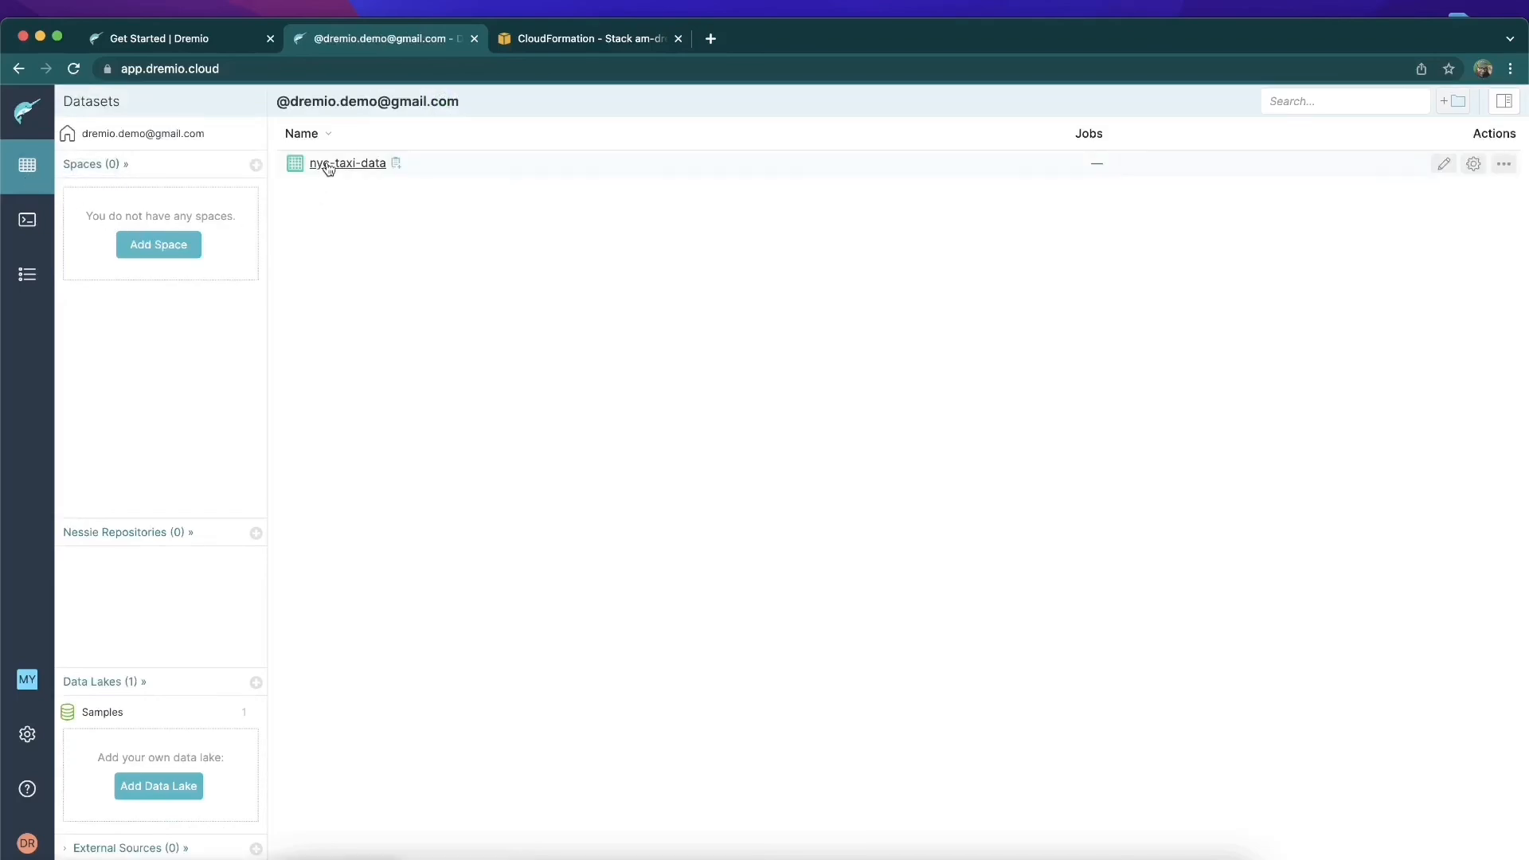
left_click(349, 163)
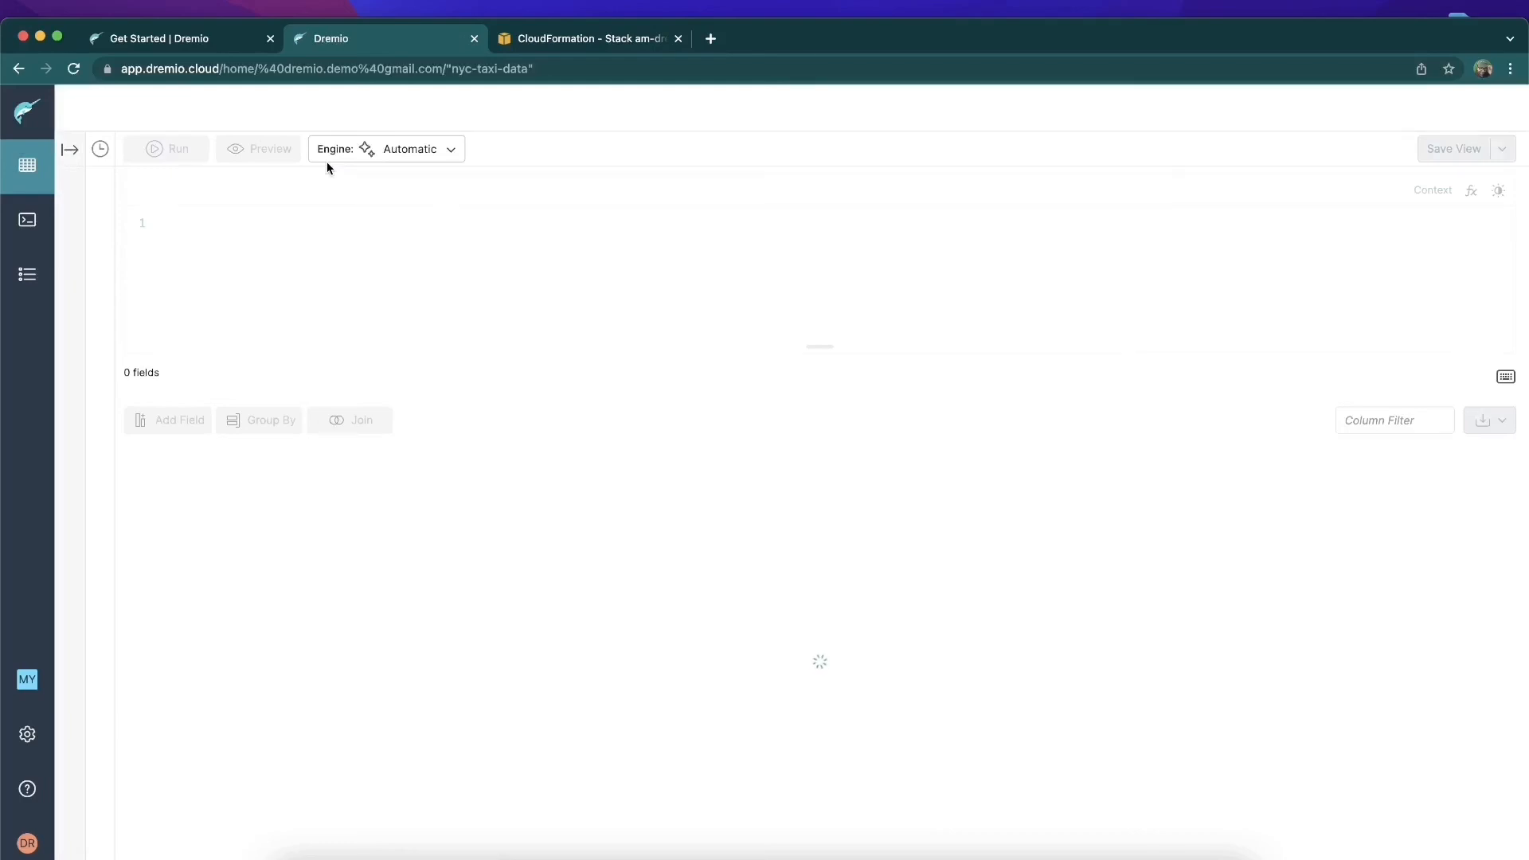
mouse_move(356, 280)
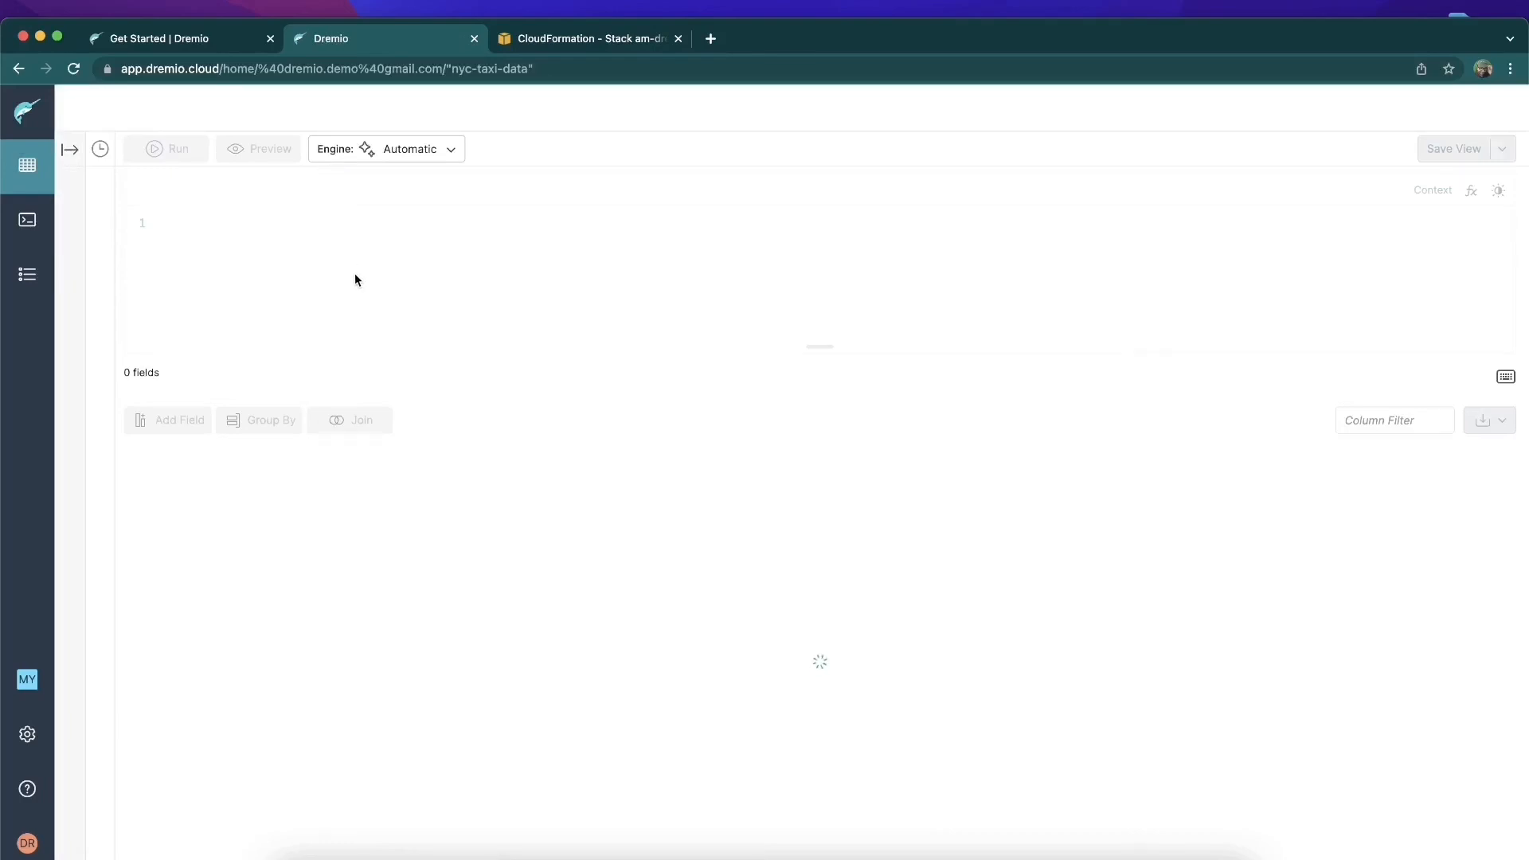